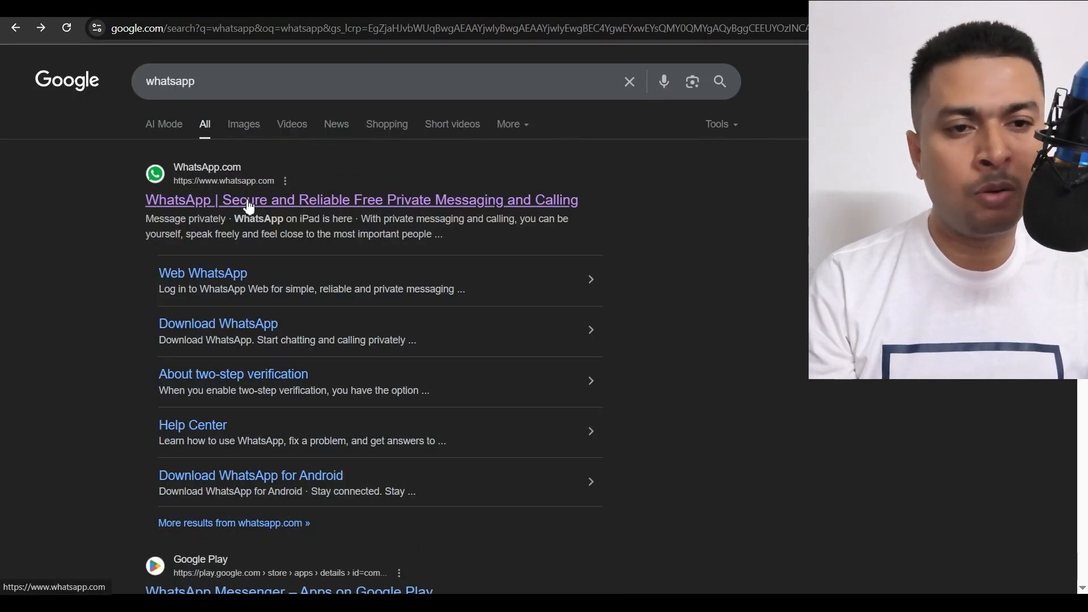
Go to WhatsApp.com from the search results and follow its footer link to WhatsApp Web.
click(360, 199)
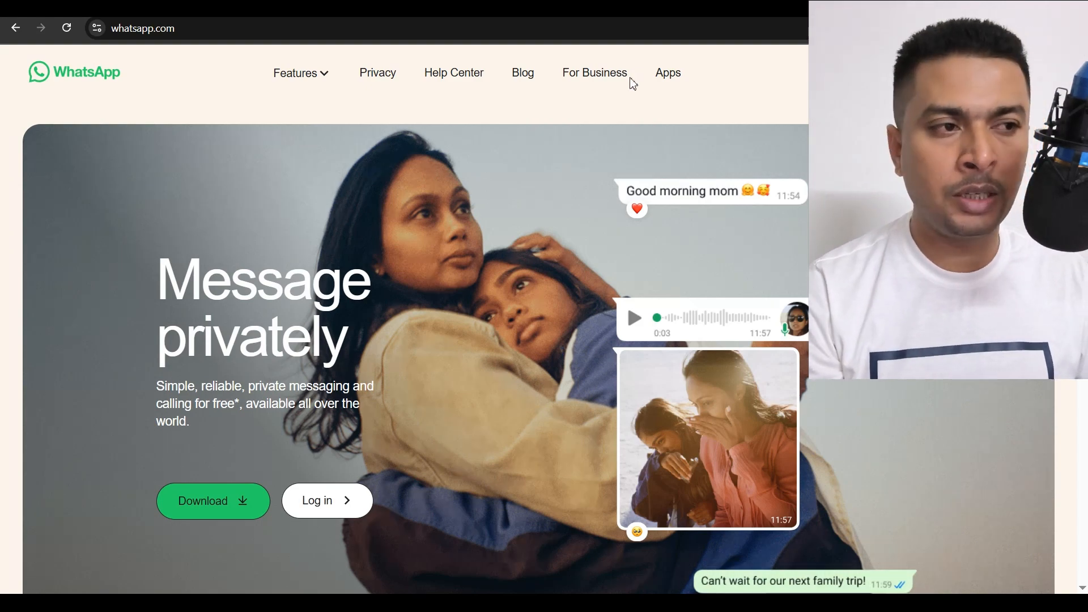
scroll(down, 3)
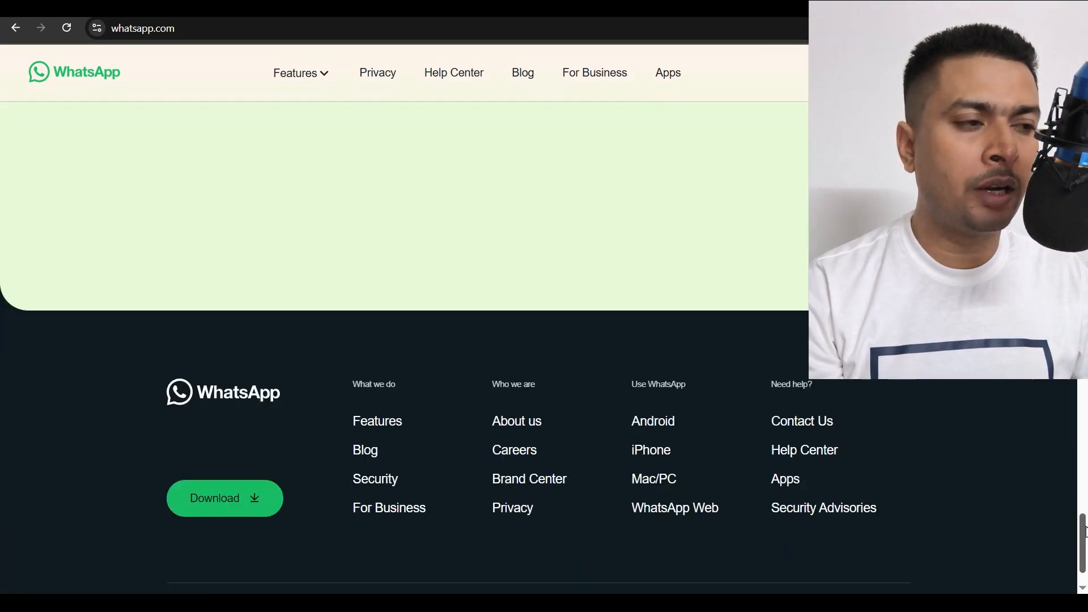
scroll(down, 3)
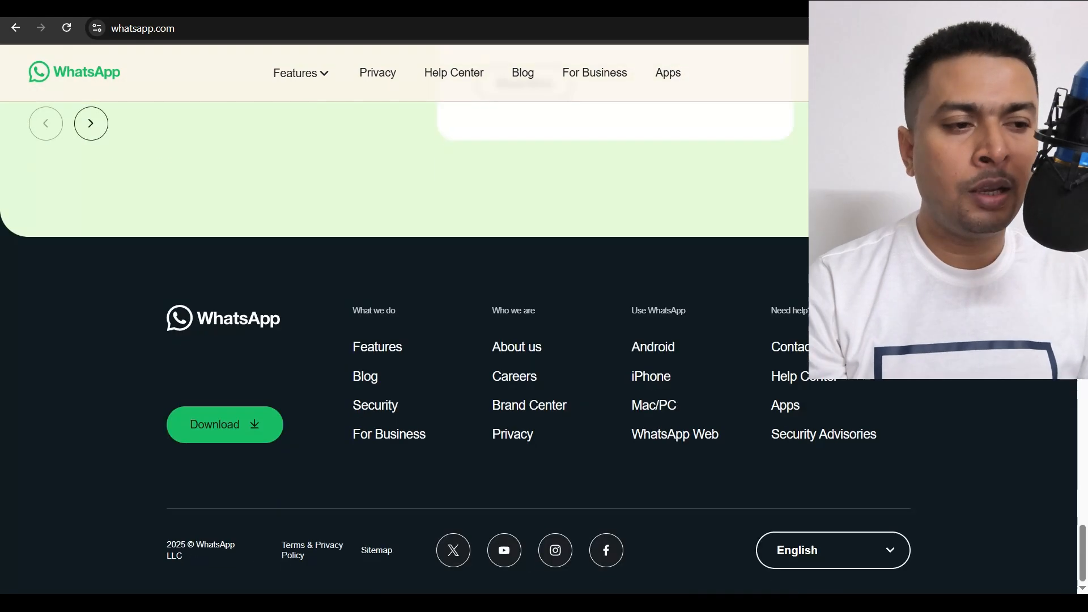
click(673, 434)
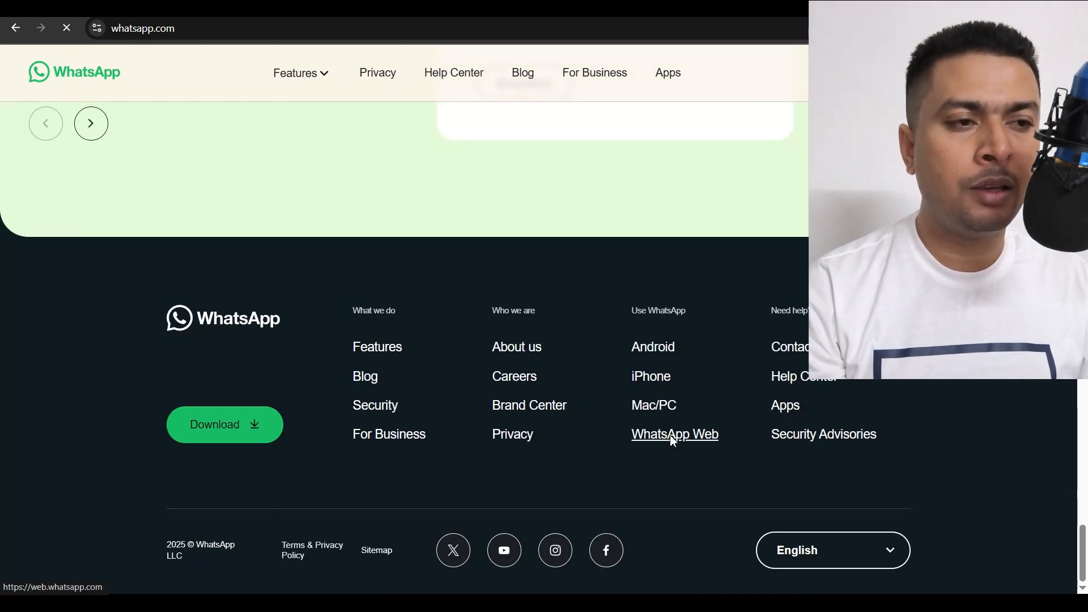
Load web.whatsapp.com so the login QR code for linking a device is displayed.
click(673, 434)
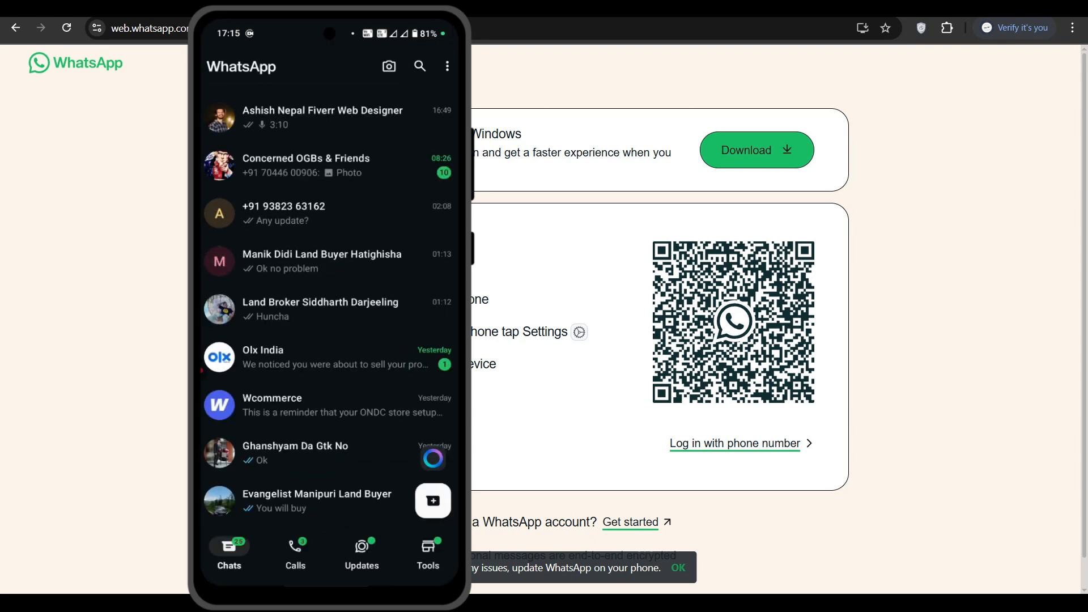
From the phone's WhatsApp Business menu, reach Linked devices and start the QR scanner aimed at the web code.
click(447, 65)
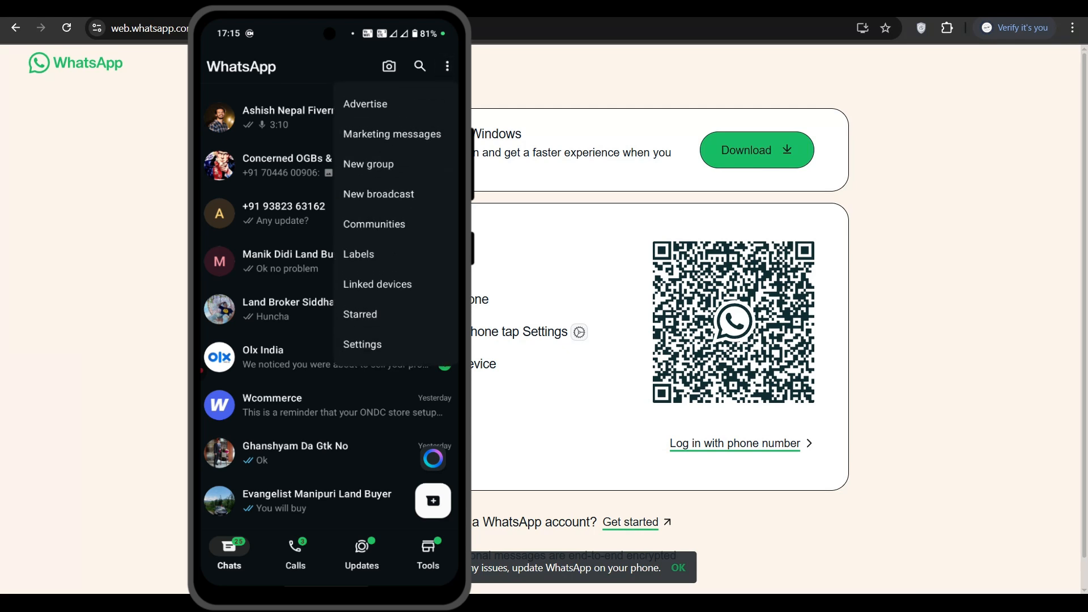
click(362, 345)
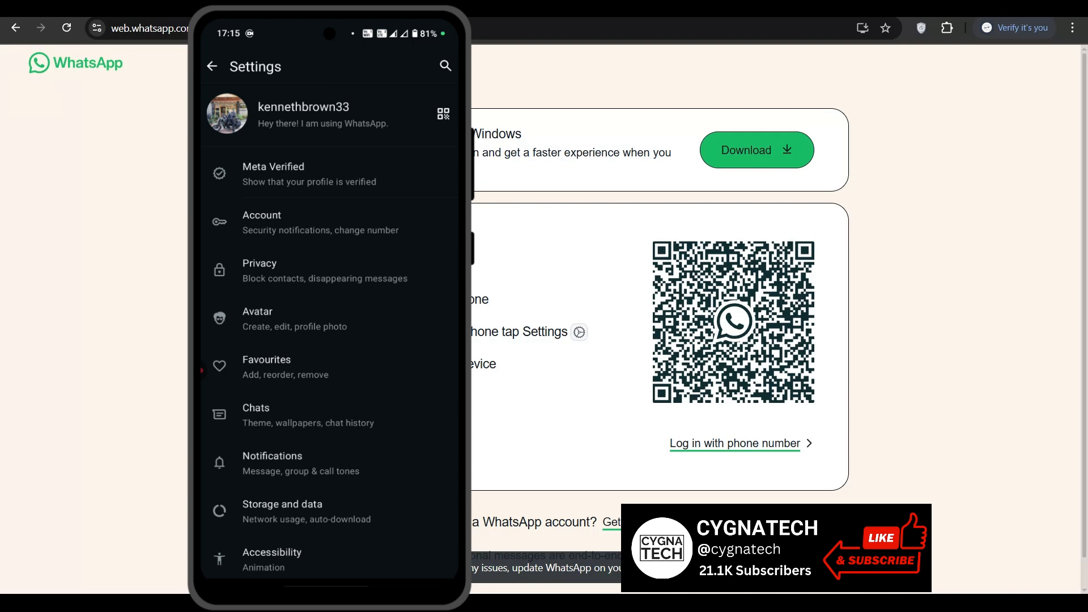
click(443, 113)
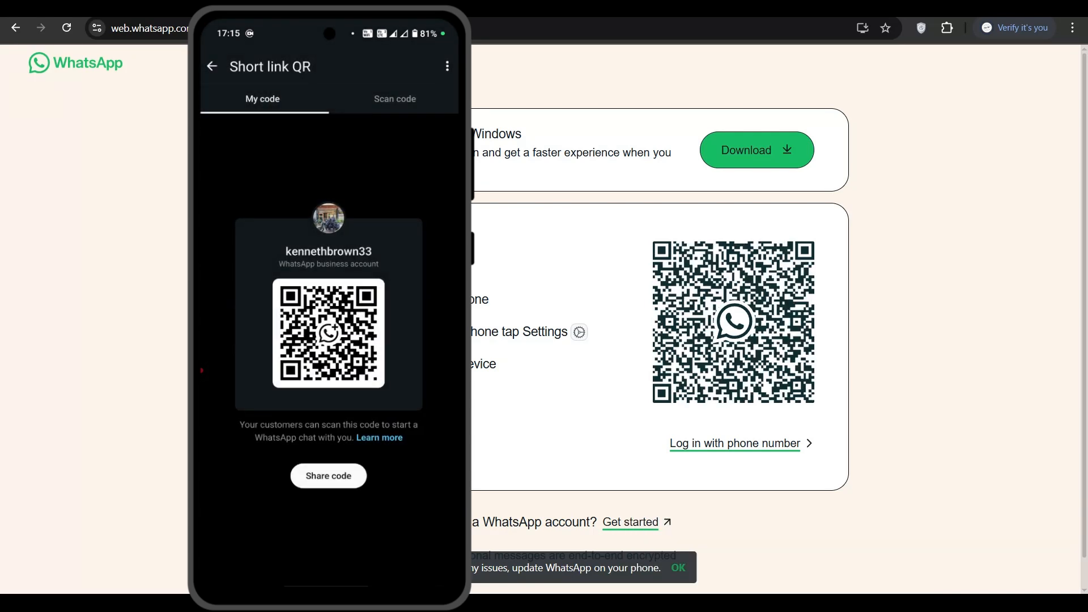
click(394, 99)
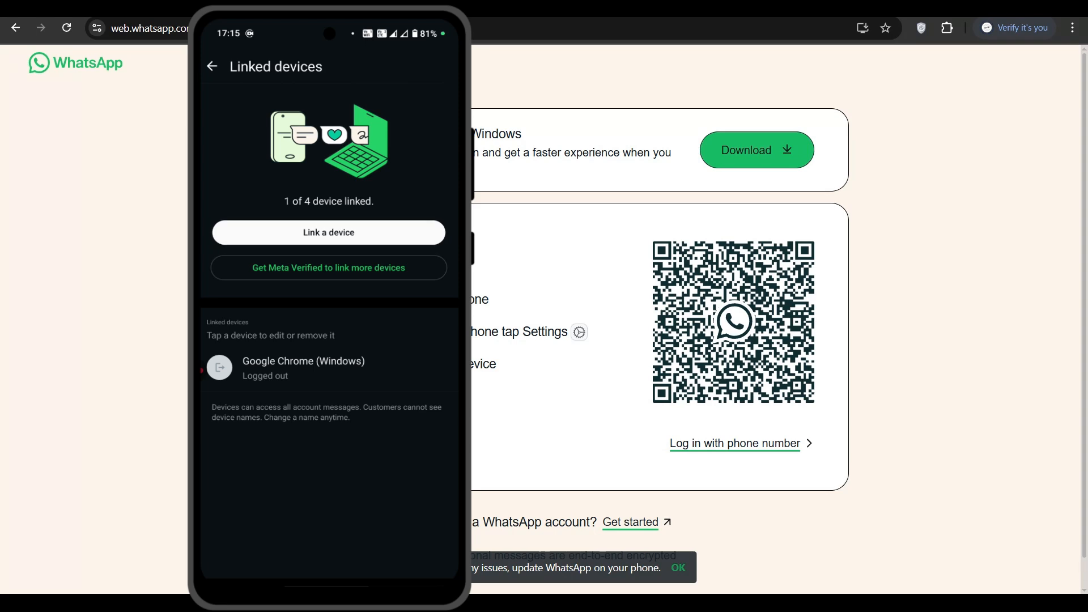
click(329, 232)
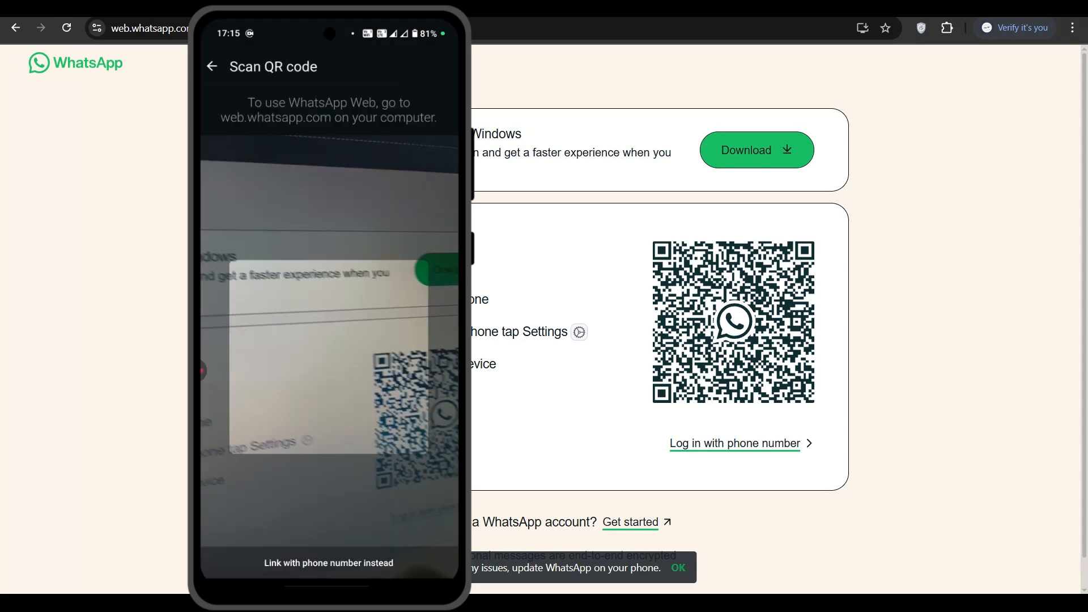